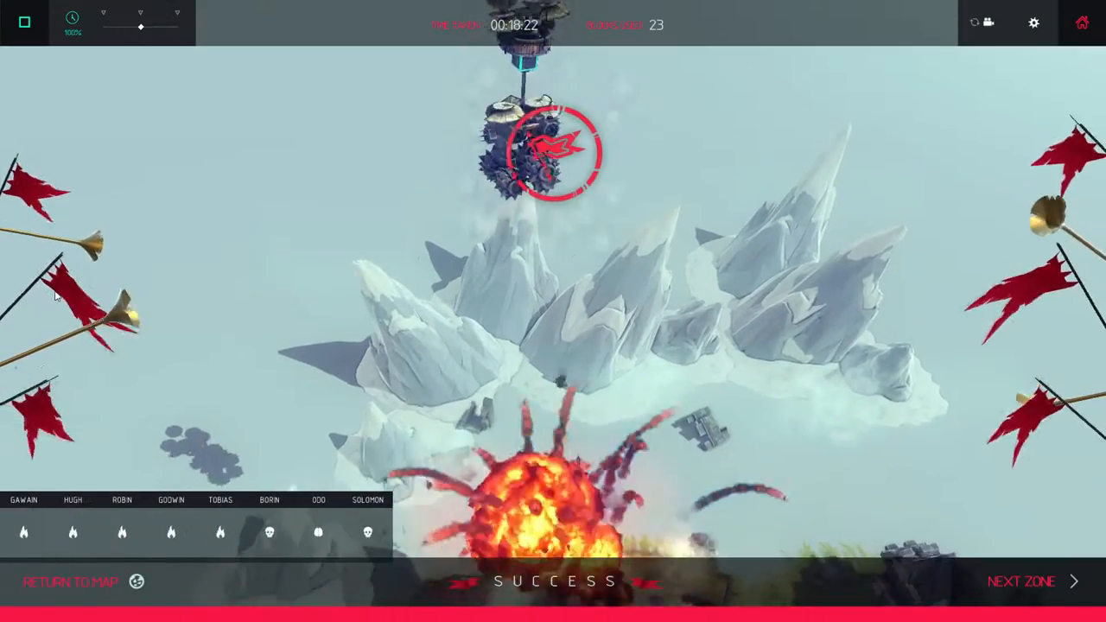
# Step: Choose NEXT ZONE on the SUCCESS screen to load the swampy next level
pyautogui.click(1022, 581)
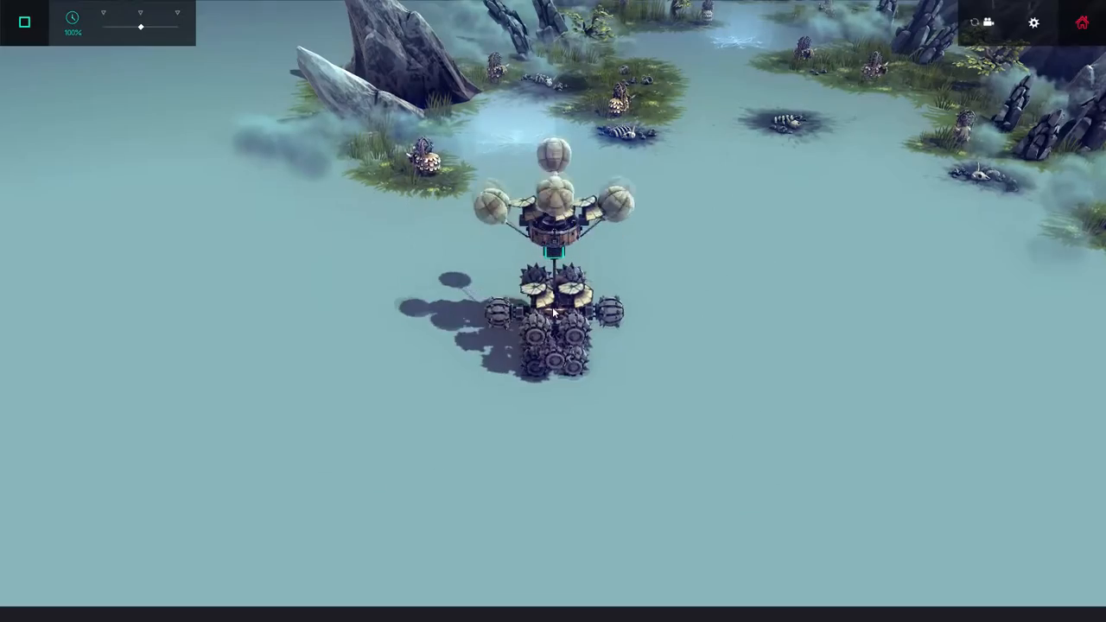